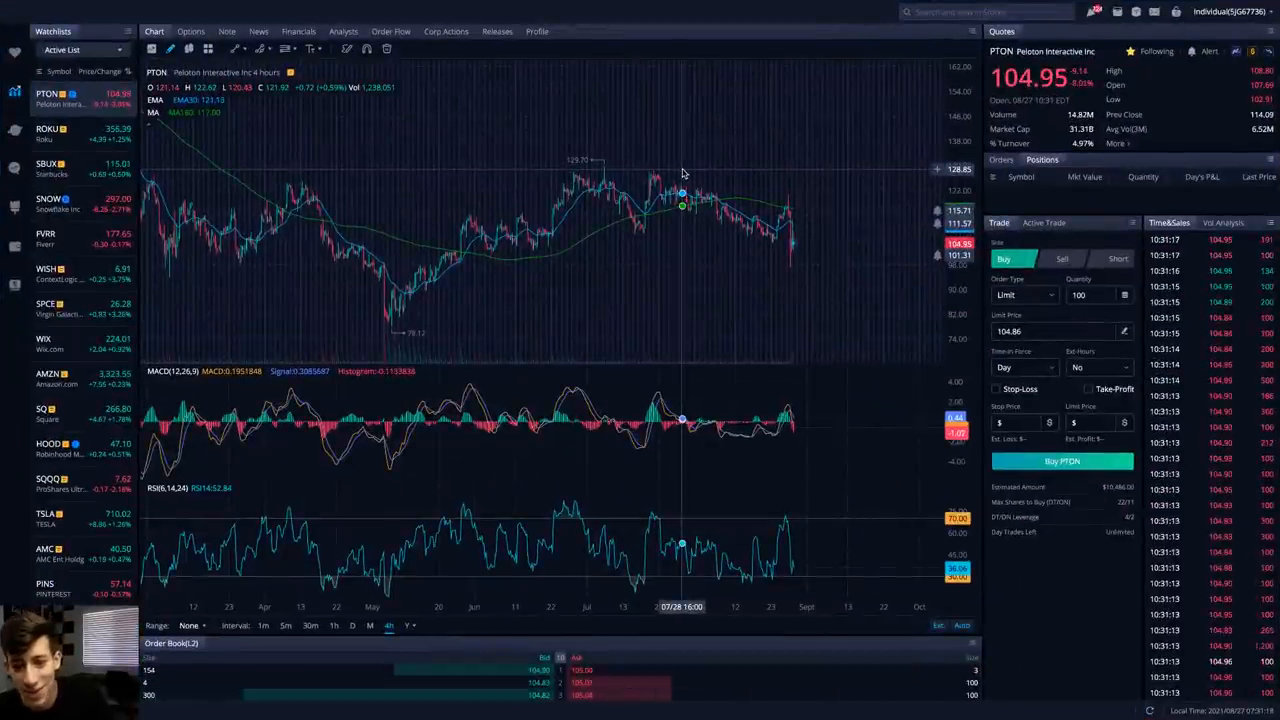
mouse_move(728, 151)
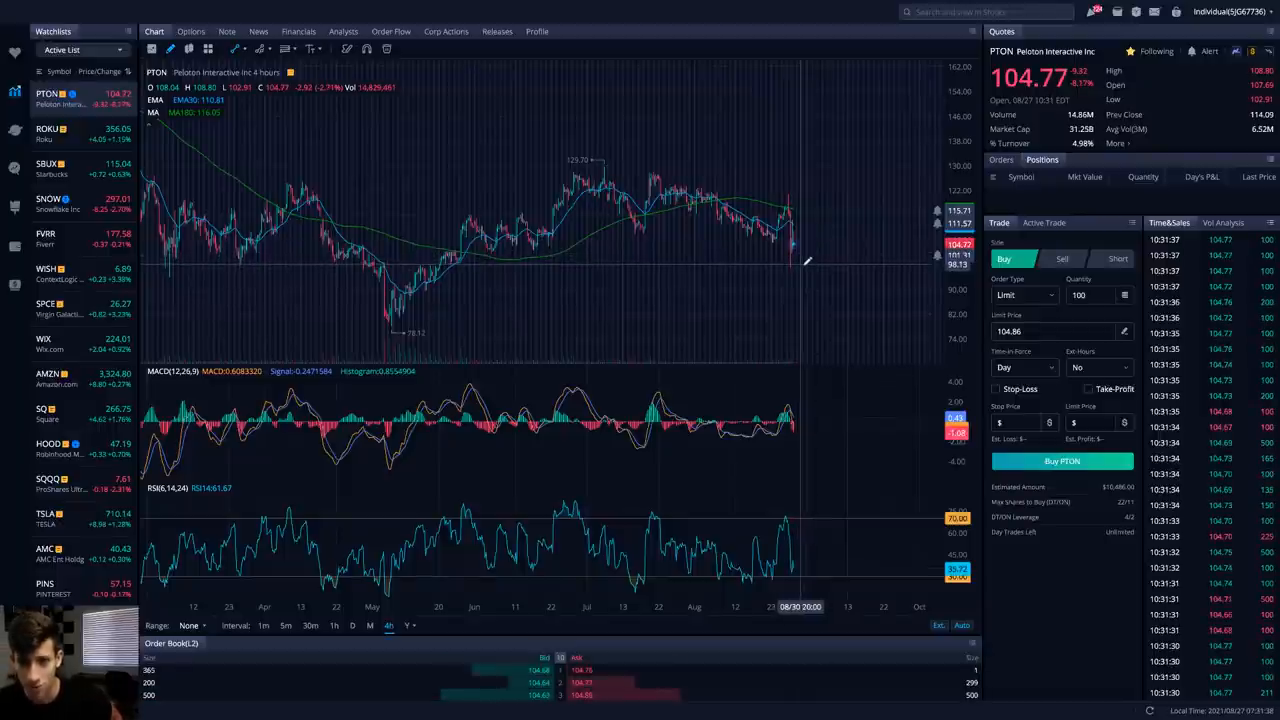
Review Google's earnings panel showing Peloton's Q4 2021 EPS miss of -74.78%
drag(795, 265, 828, 196)
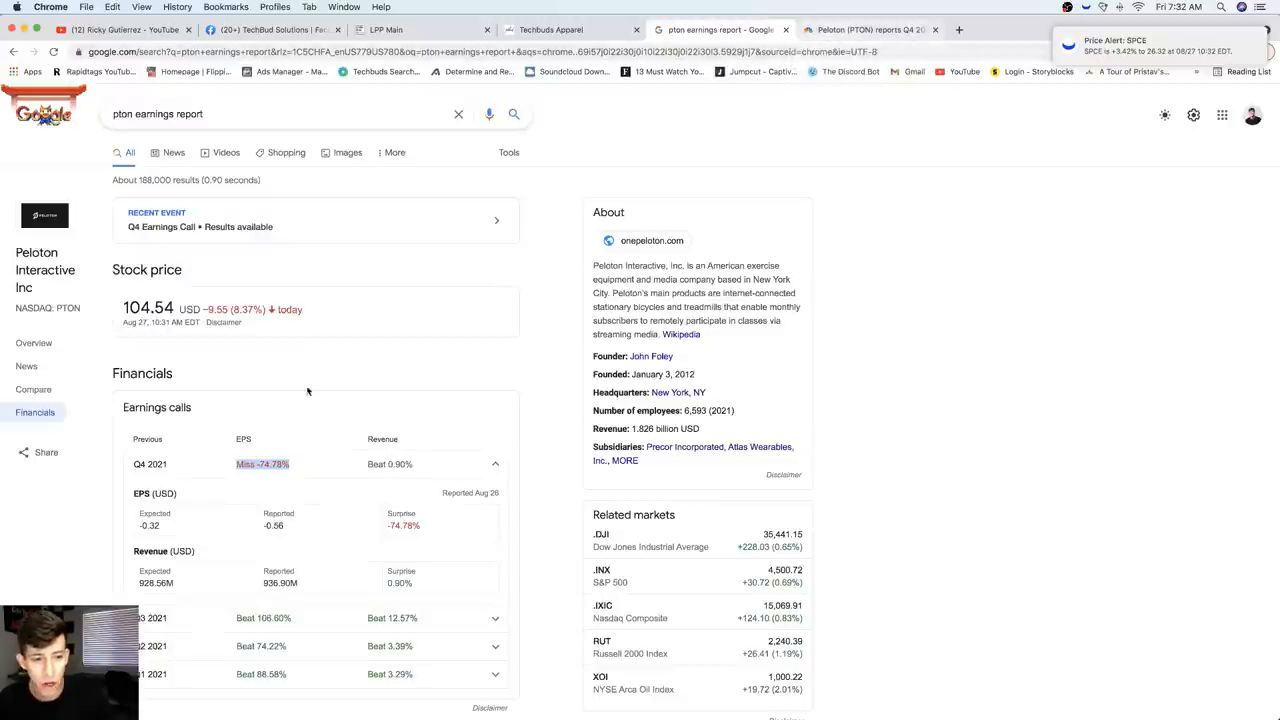
mouse_move(714, 188)
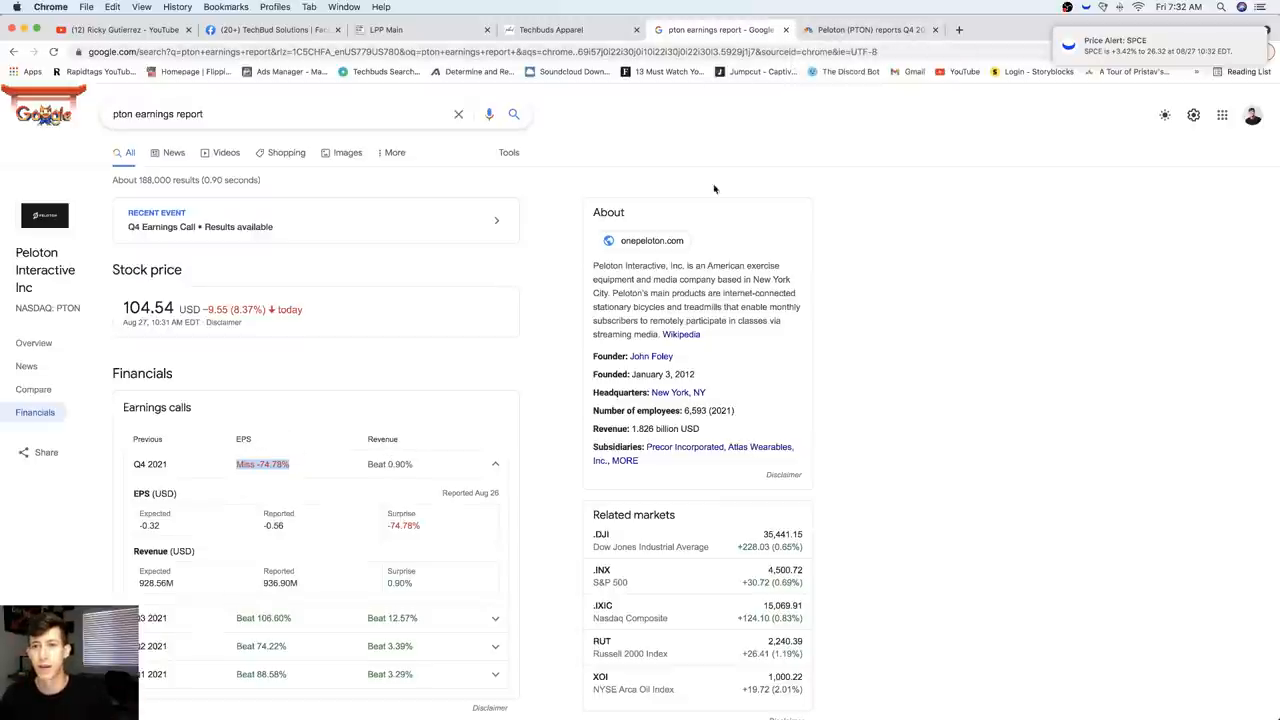
Read the CNBC article on Peloton shares falling after disappointing Q4 earnings
click(870, 30)
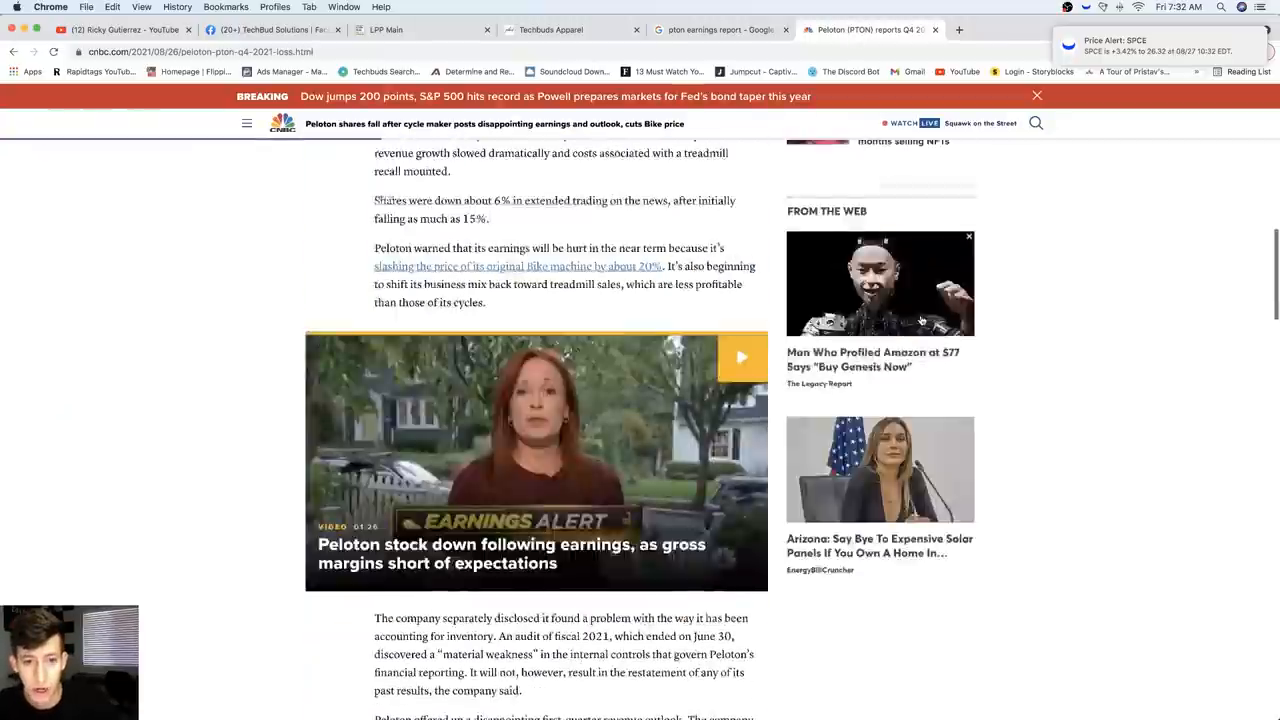
scroll(up, 3)
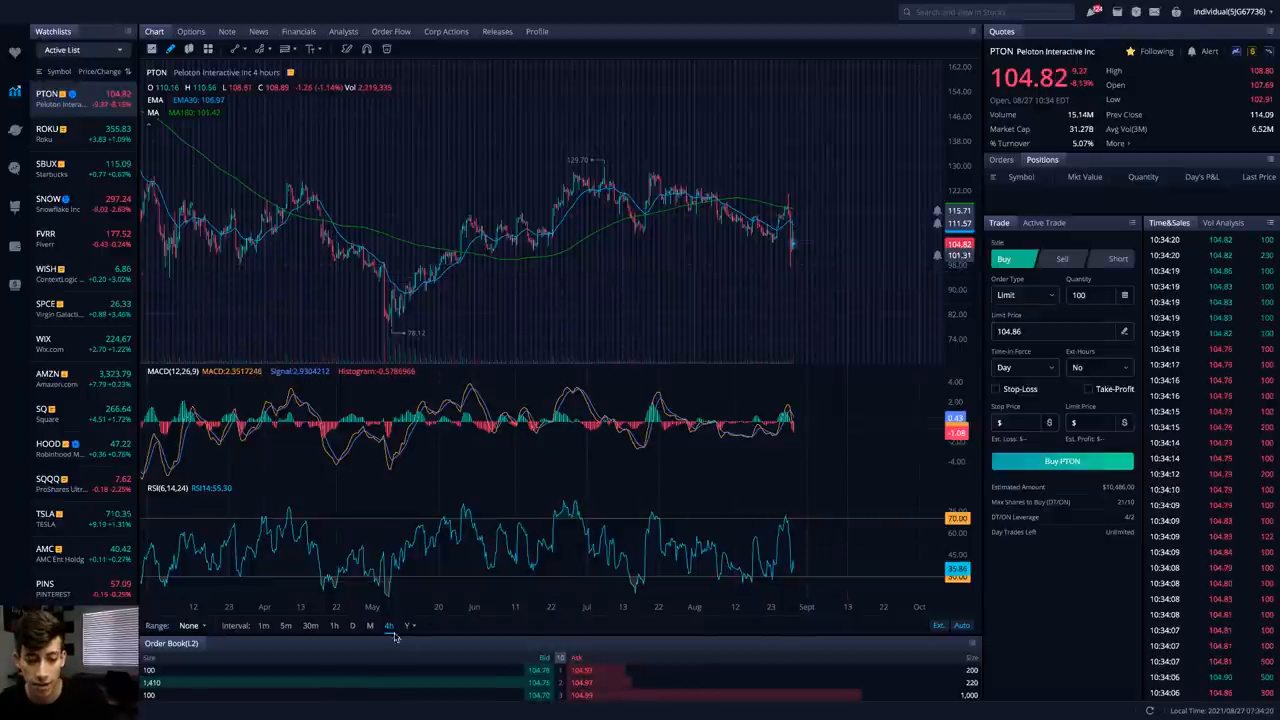
Switch Peloton's chart to the D interval to show daily candles
click(351, 626)
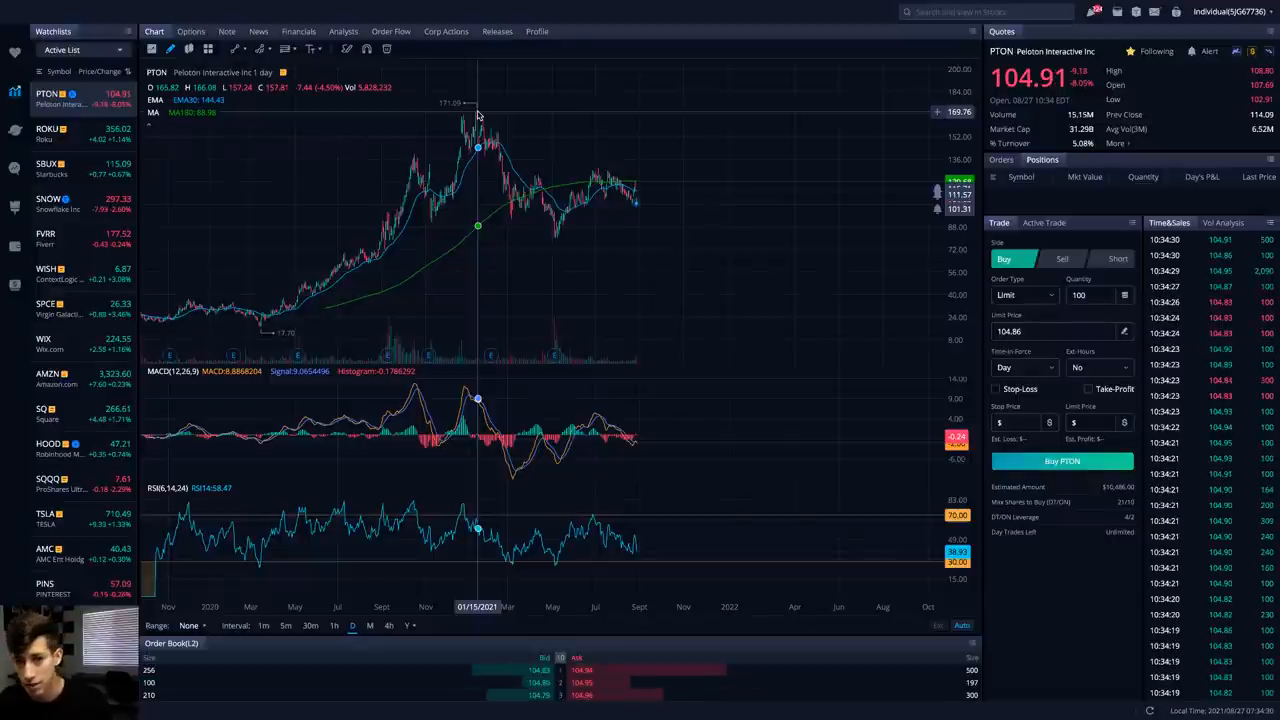
mouse_move(551, 201)
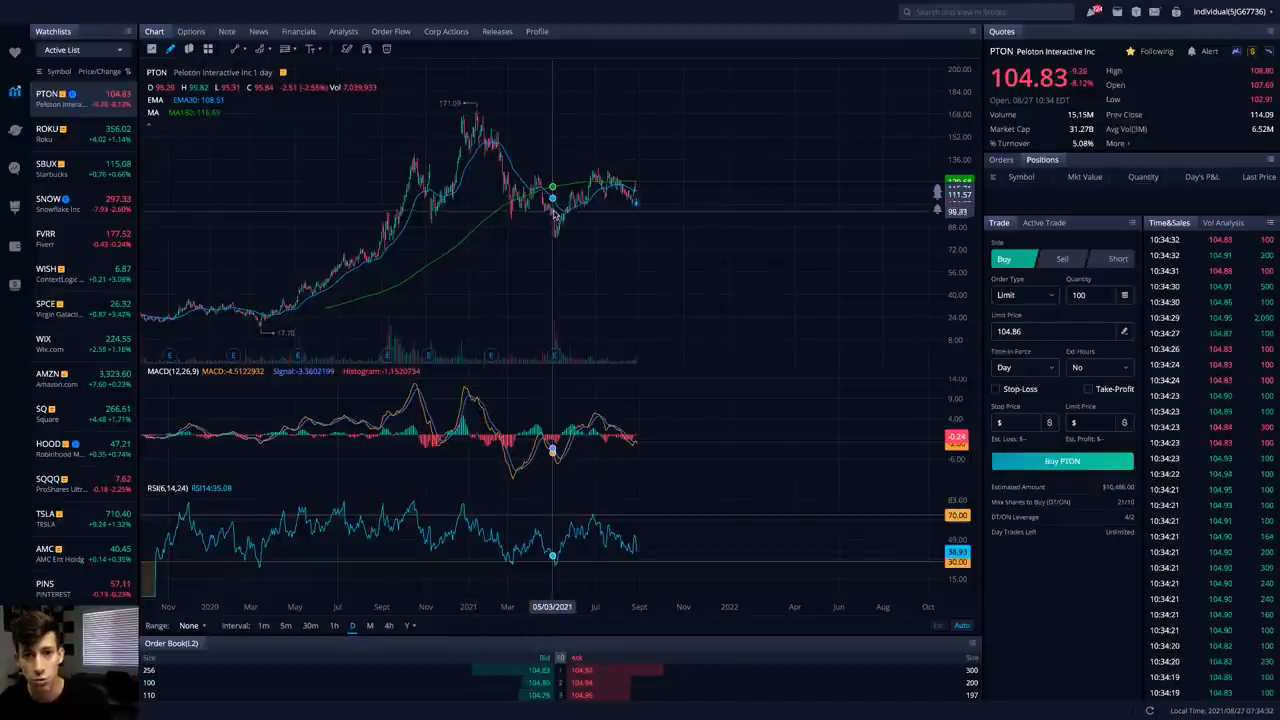
mouse_move(640, 207)
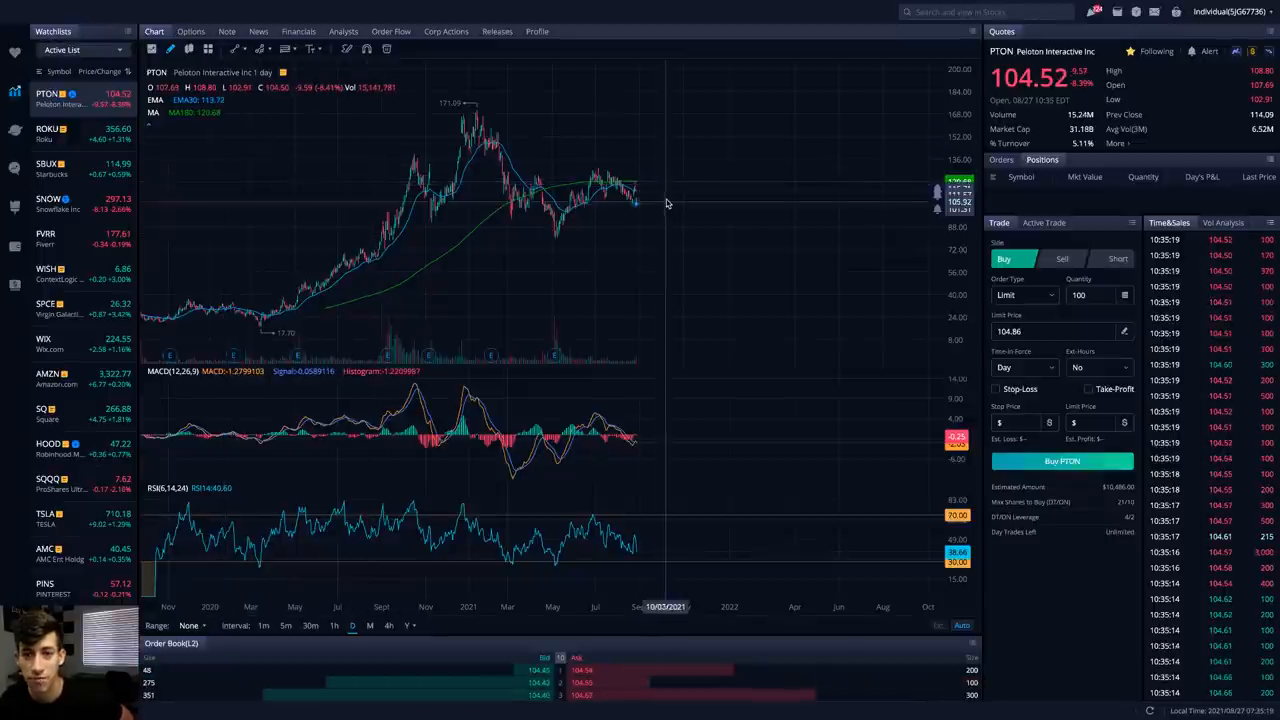
mouse_move(682, 216)
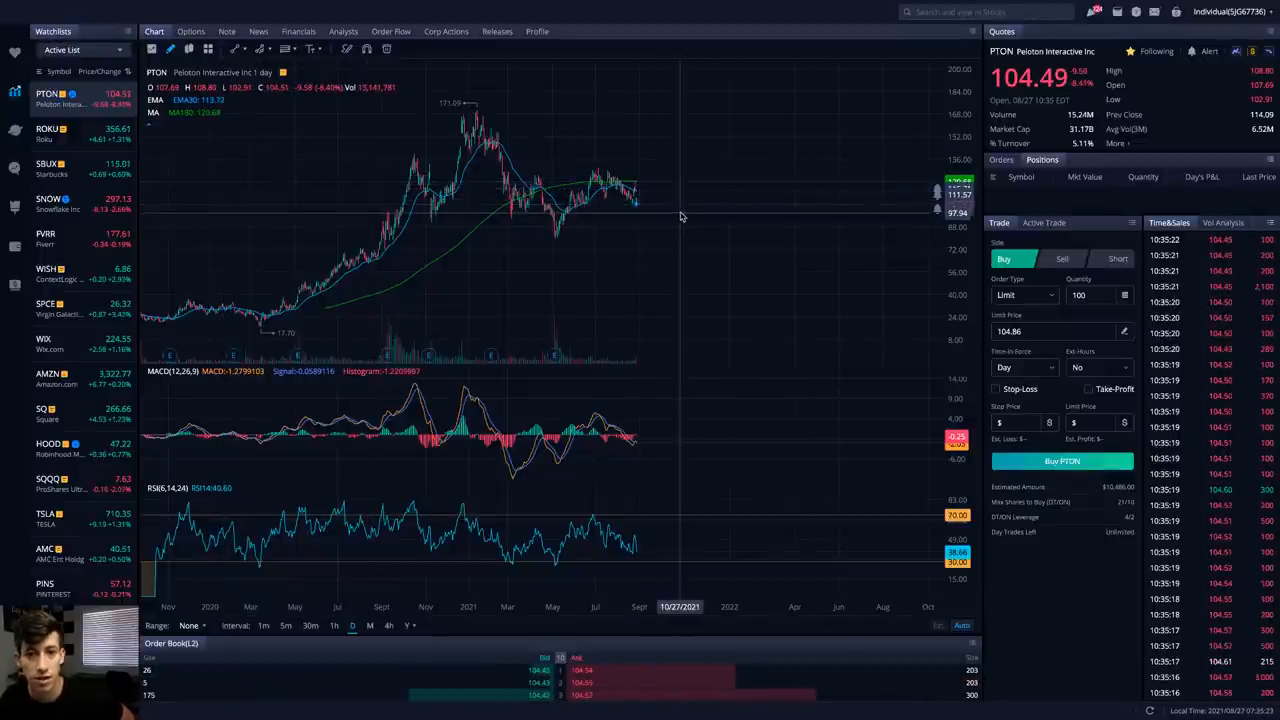